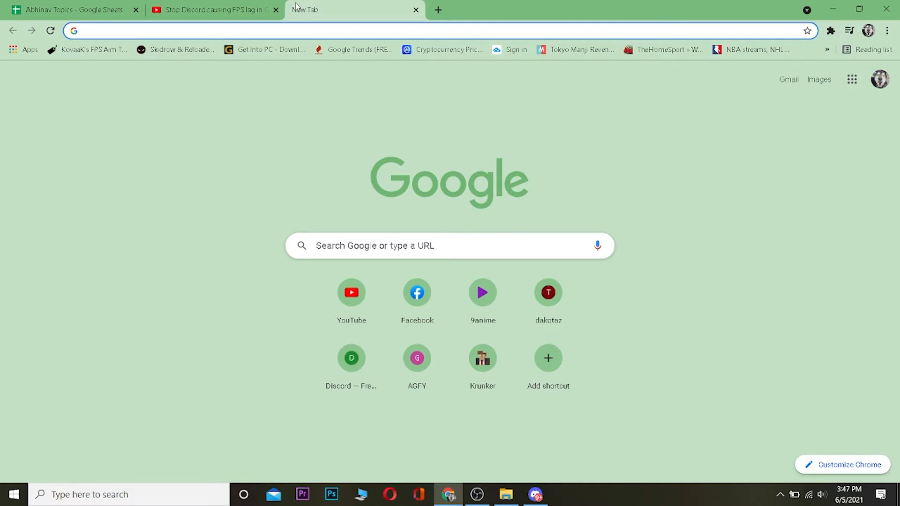
Search the web for 'feciet' and open the FACEIT home page from the results.
{"action": "type", "text": "feciet"}
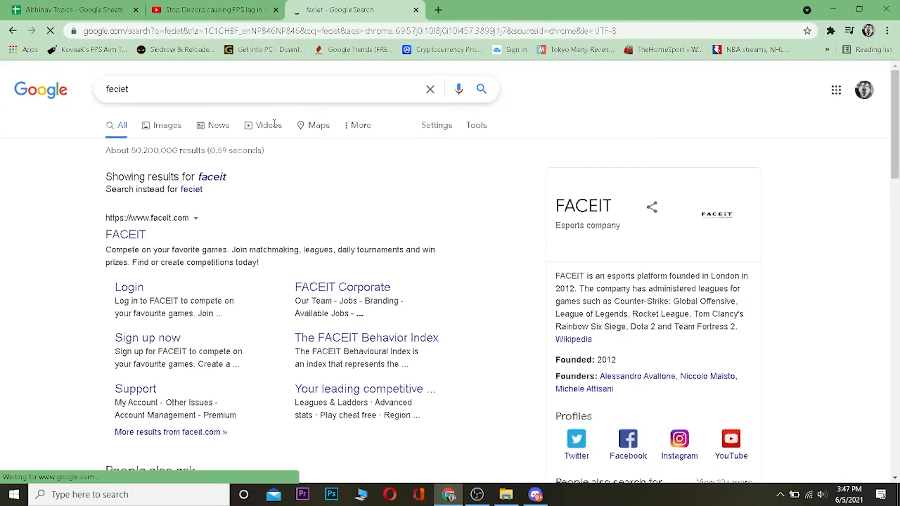
{"action": "left_click", "coordinate": [125, 234]}
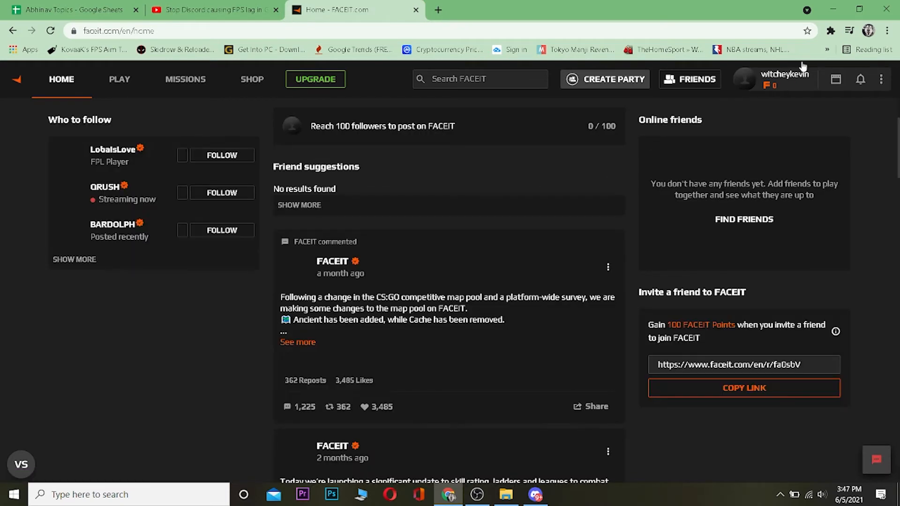
Go to Your Account settings via the profile menu and start editing the nickname.
{"action": "scroll", "scroll_direction": "down", "scroll_amount": 3}
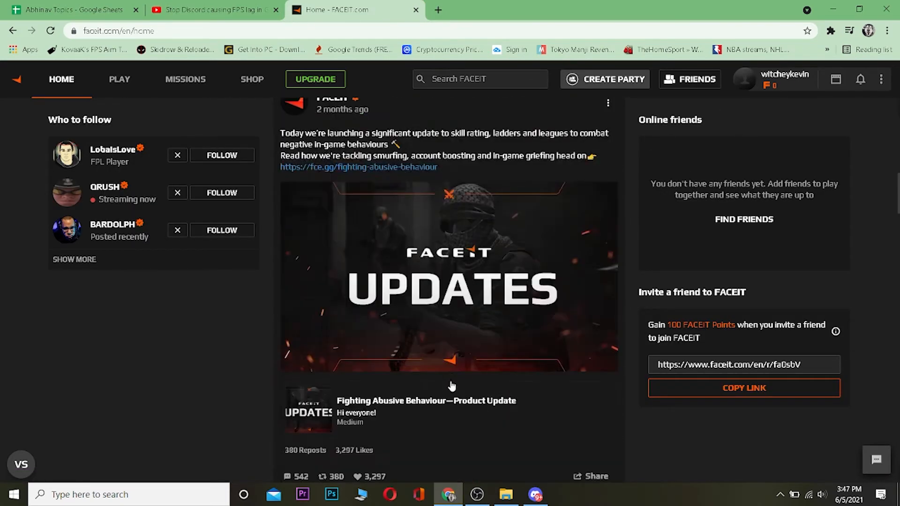
{"action": "scroll", "scroll_direction": "up", "scroll_amount": 3}
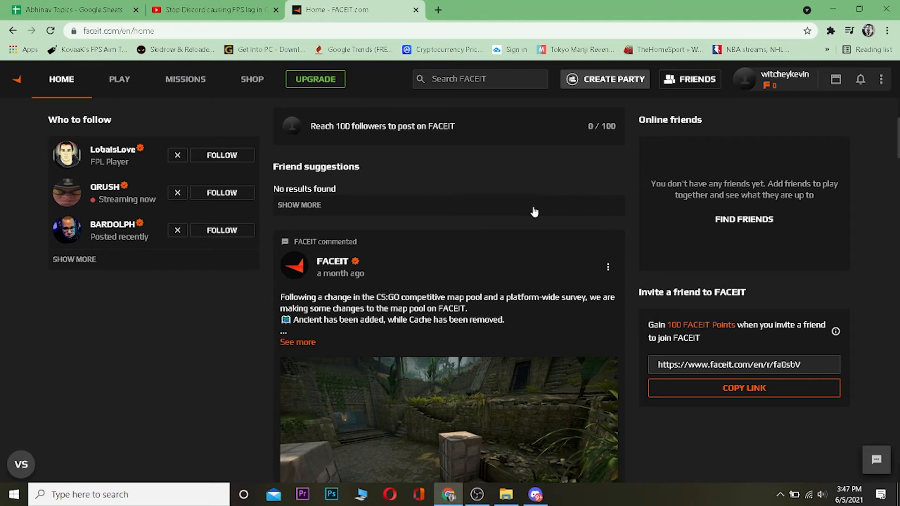
{"action": "mouse_move", "coordinate": [880, 84]}
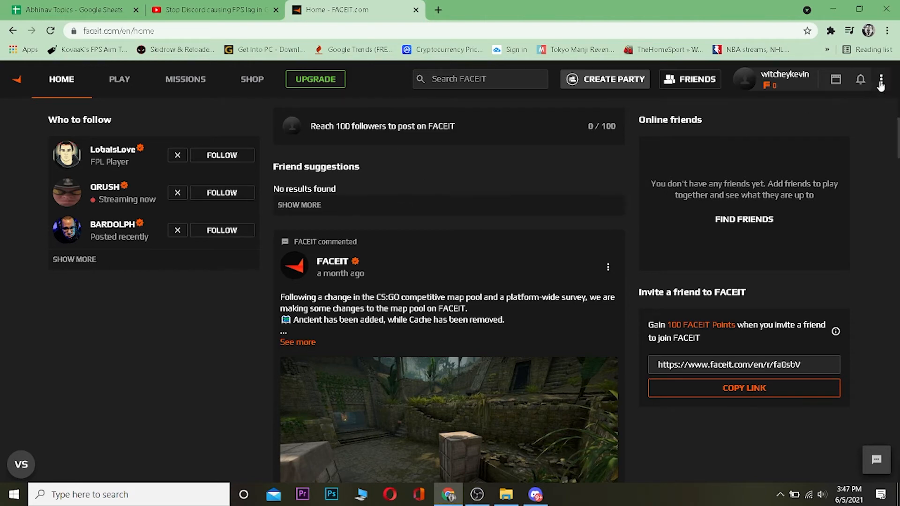
{"action": "left_click", "coordinate": [881, 79]}
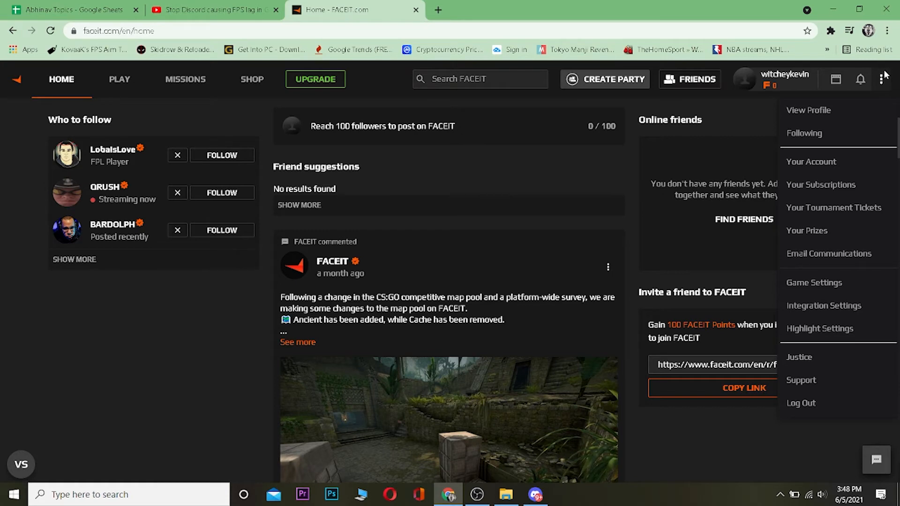
{"action": "mouse_move", "coordinate": [810, 162]}
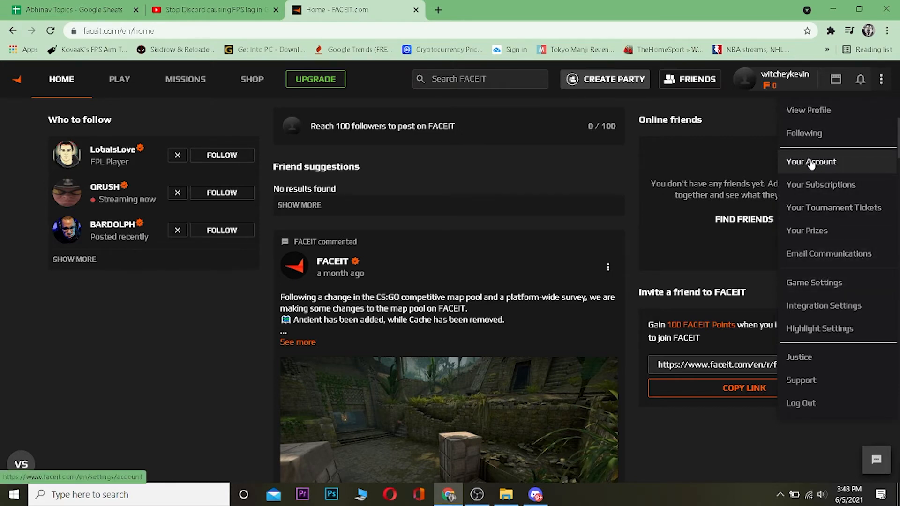
{"action": "left_click", "coordinate": [811, 161]}
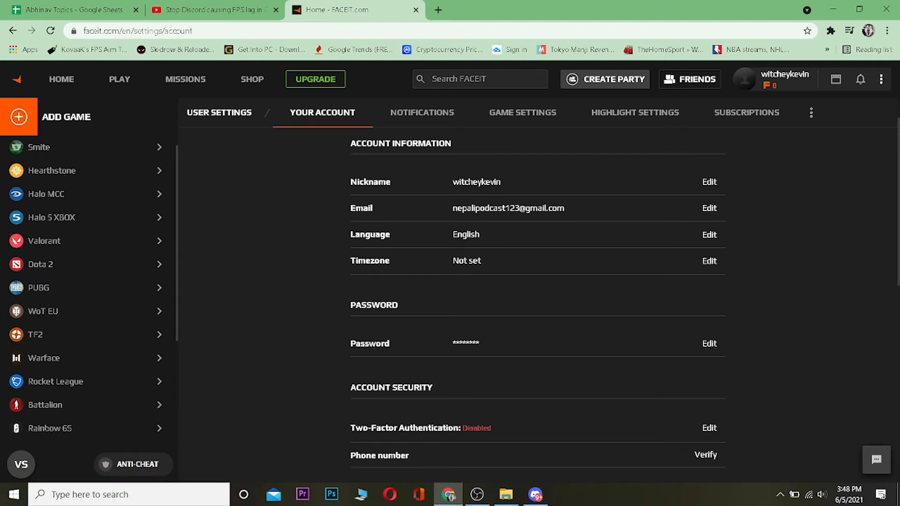
{"action": "mouse_move", "coordinate": [709, 182]}
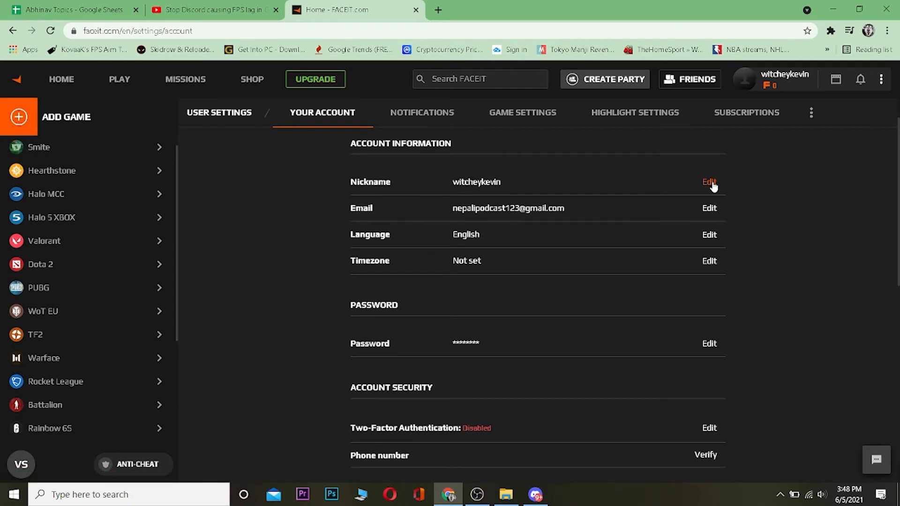
{"action": "left_click", "coordinate": [708, 182]}
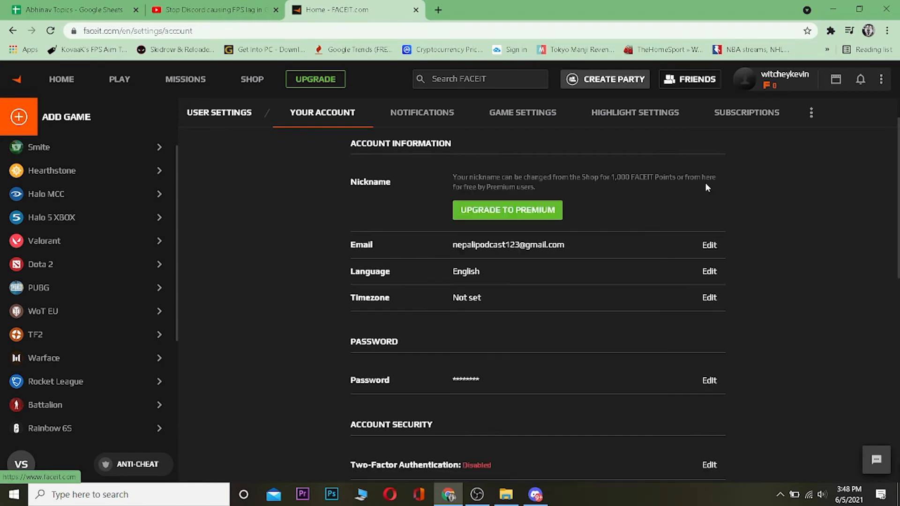
{"action": "mouse_move", "coordinate": [556, 185]}
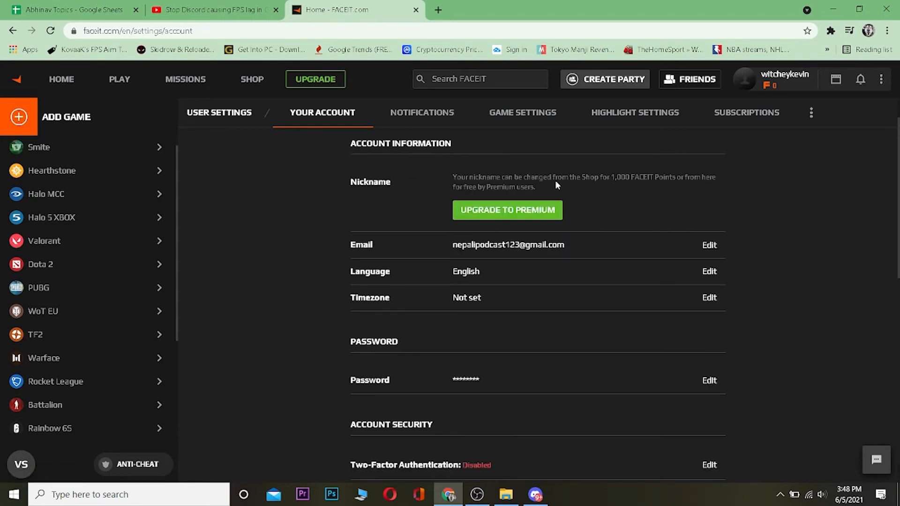
{"action": "mouse_move", "coordinate": [553, 176]}
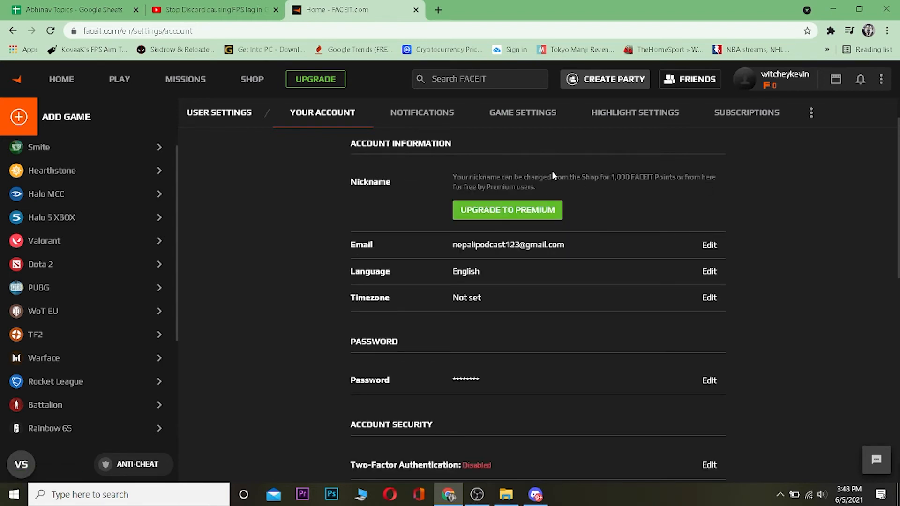
{"action": "mouse_move", "coordinate": [547, 189]}
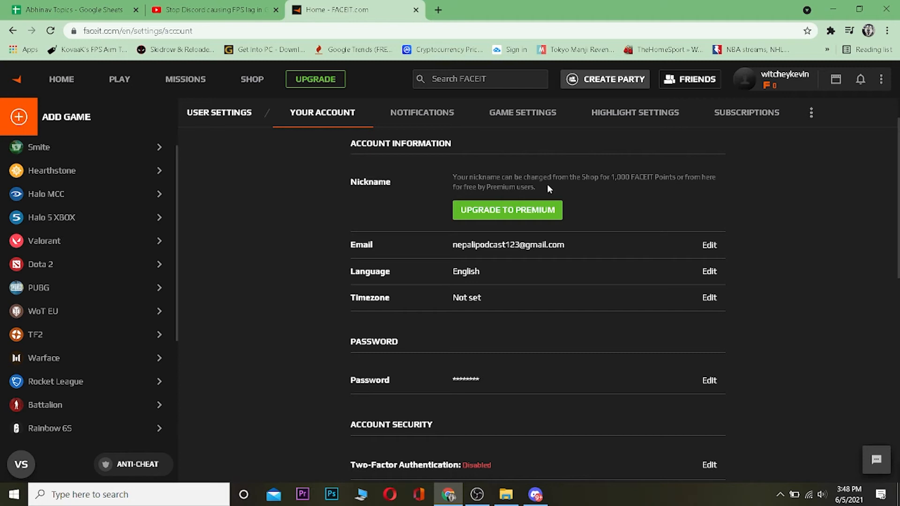
{"action": "mouse_move", "coordinate": [544, 197]}
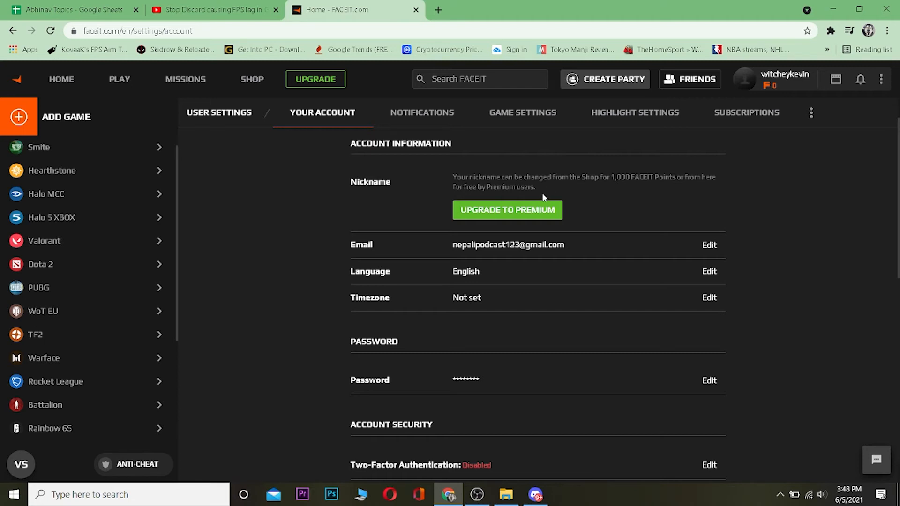
{"action": "mouse_move", "coordinate": [484, 195]}
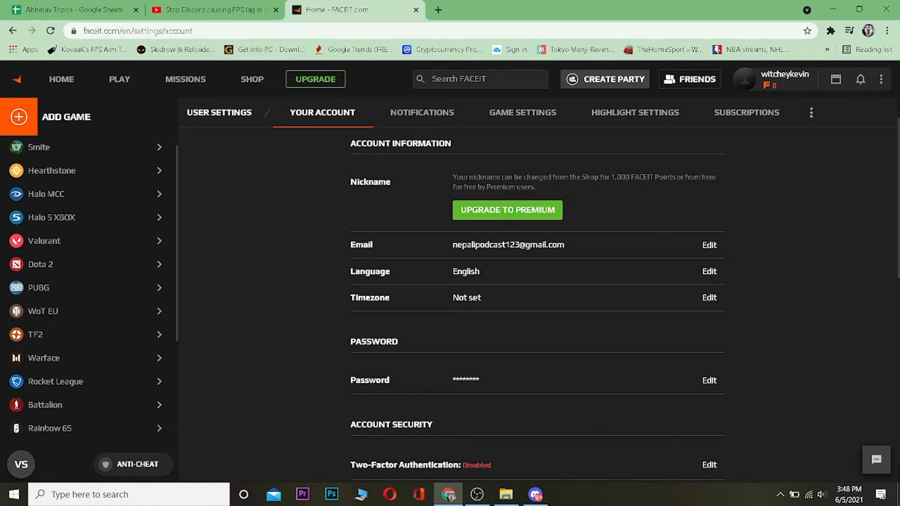
{"action": "mouse_move", "coordinate": [530, 196]}
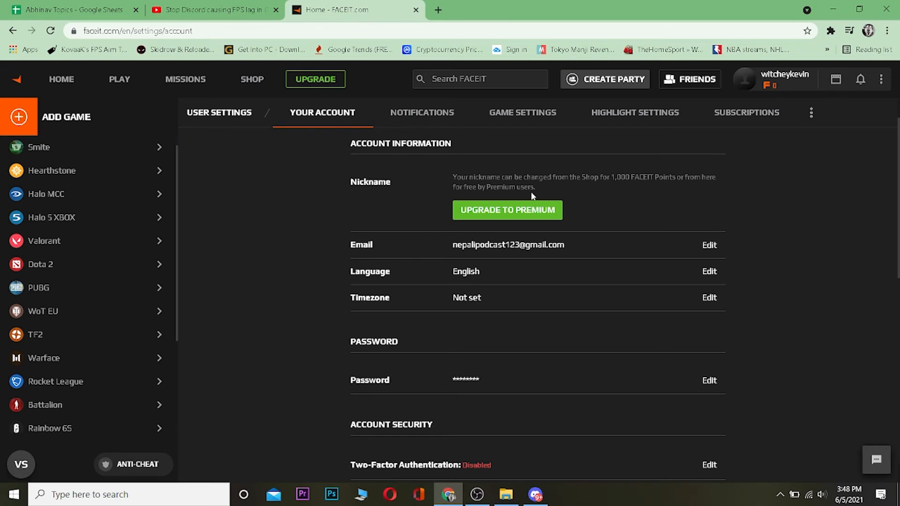
{"action": "mouse_move", "coordinate": [707, 198]}
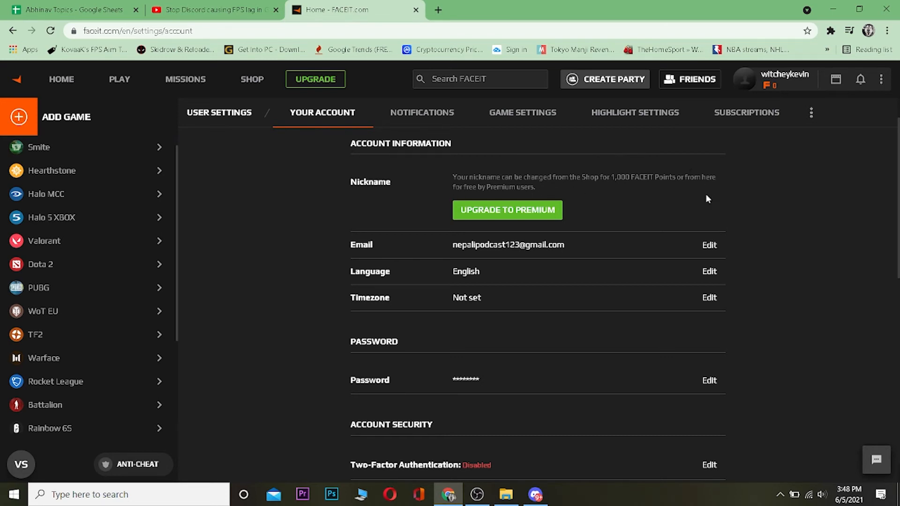
{"action": "mouse_move", "coordinate": [645, 129]}
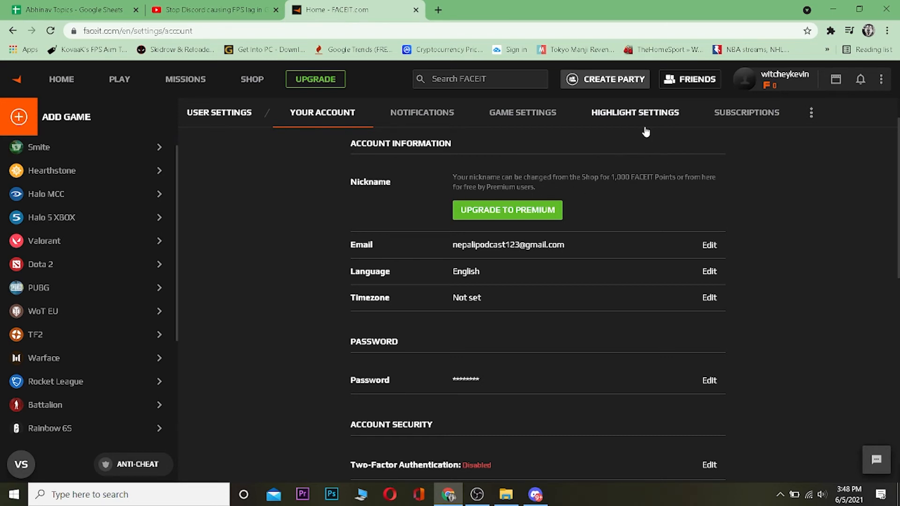
{"action": "mouse_move", "coordinate": [434, 209]}
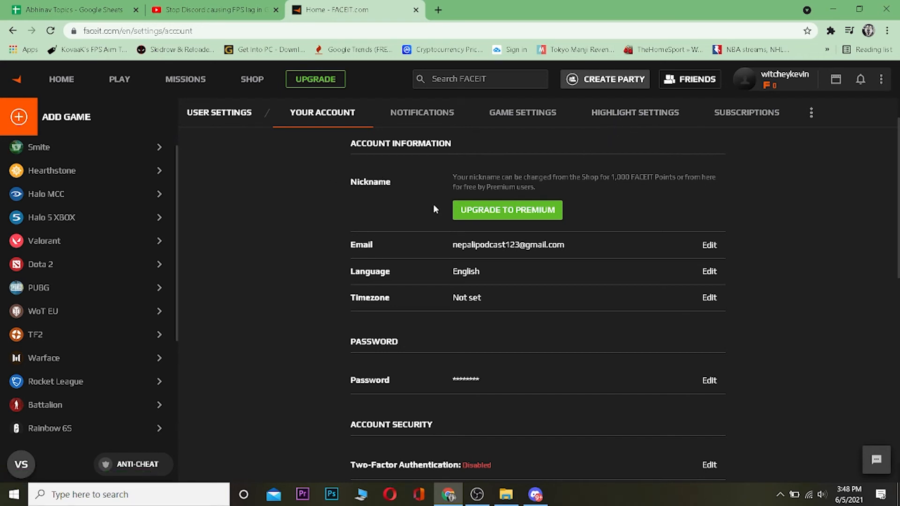
{"action": "mouse_move", "coordinate": [552, 201]}
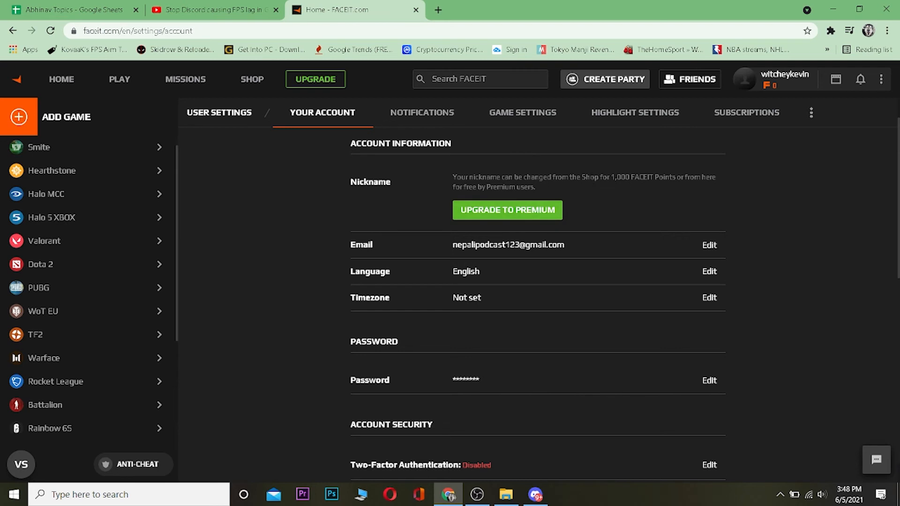
{"action": "double_click", "coordinate": [619, 177]}
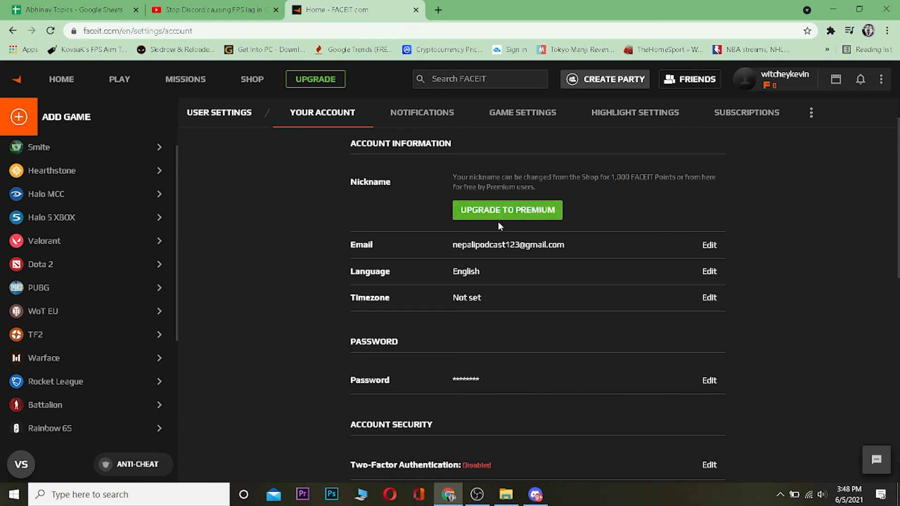
{"action": "mouse_move", "coordinate": [709, 147]}
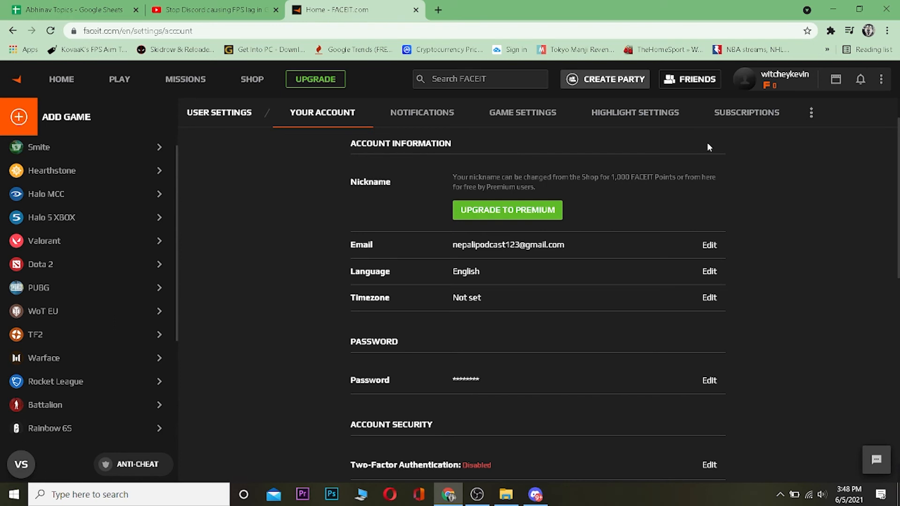
{"action": "mouse_move", "coordinate": [886, 91]}
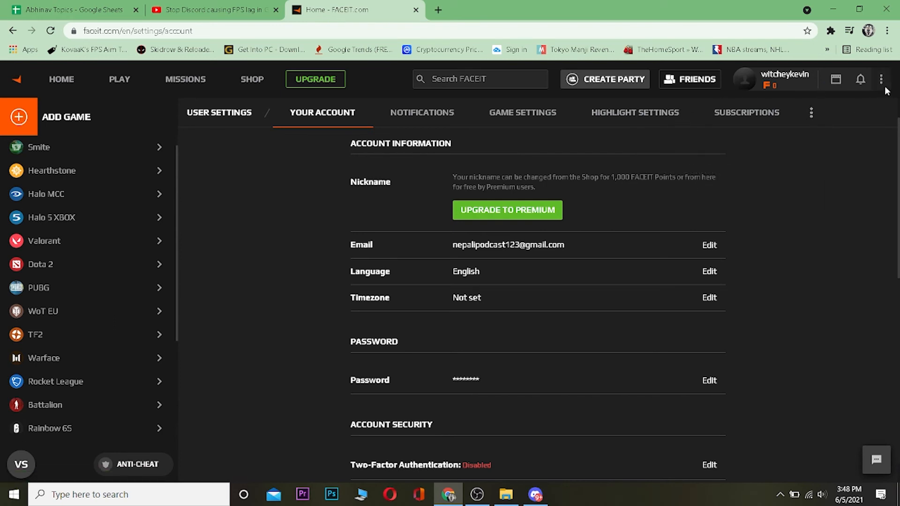
{"action": "mouse_move", "coordinate": [737, 176]}
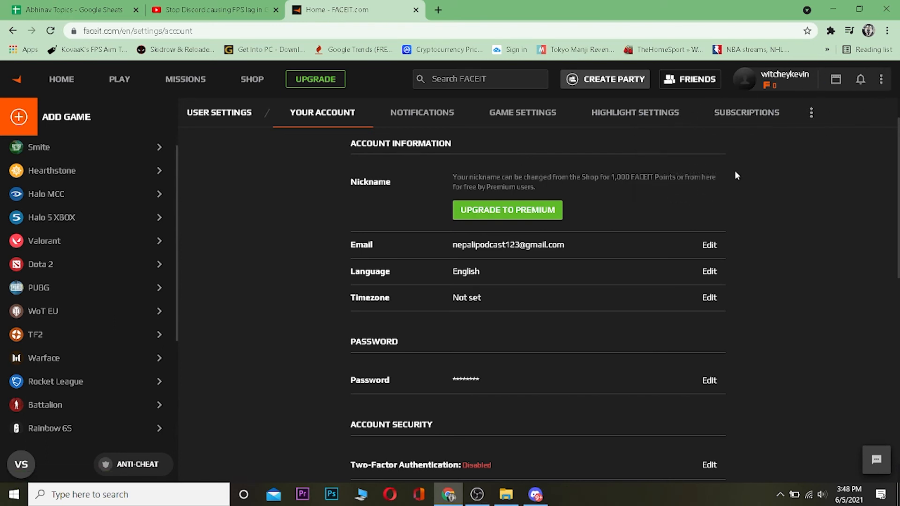
{"action": "mouse_move", "coordinate": [726, 199]}
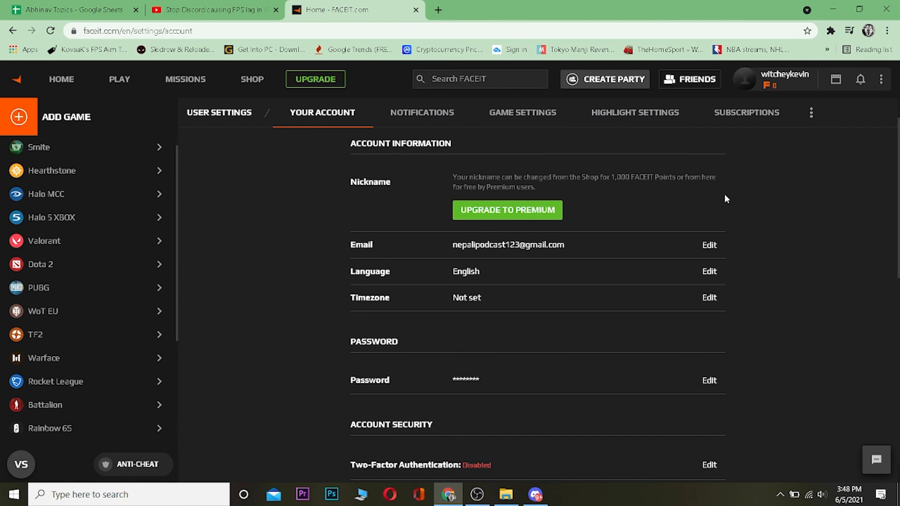
{"action": "mouse_move", "coordinate": [280, 225]}
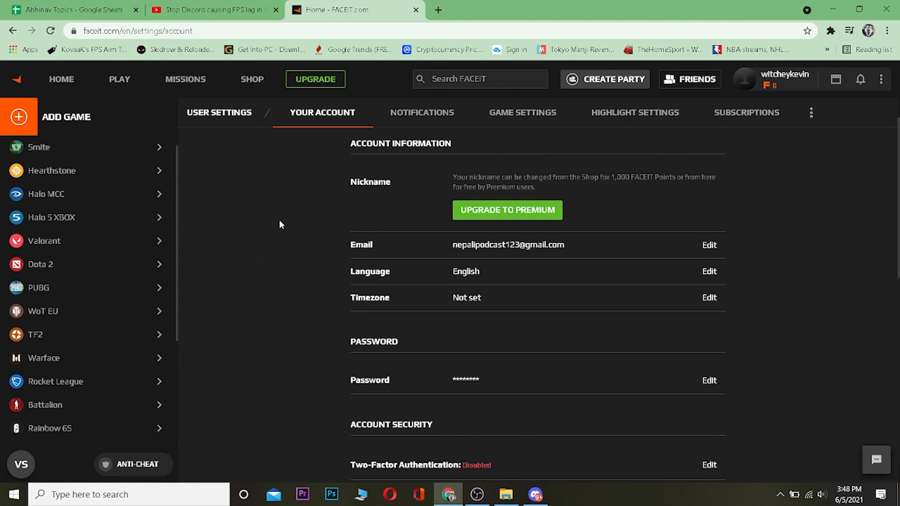
{"action": "mouse_move", "coordinate": [305, 208]}
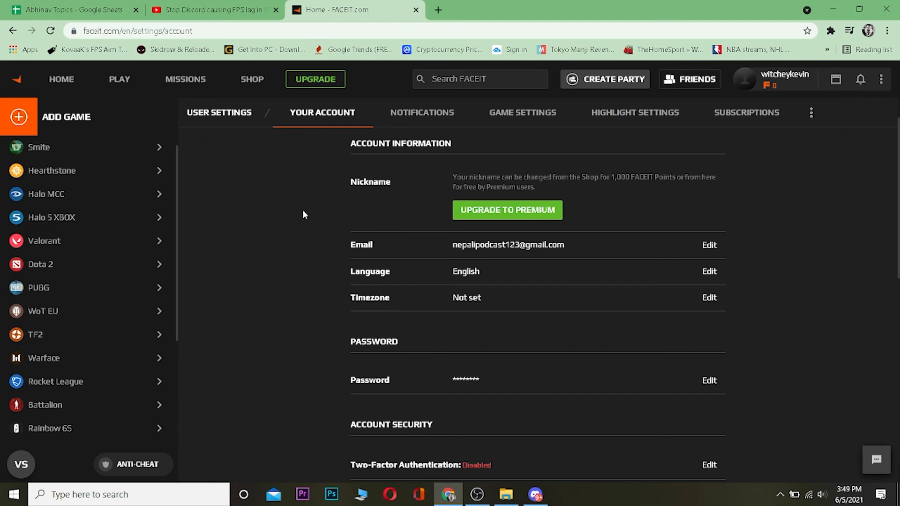
{"action": "mouse_move", "coordinate": [136, 124]}
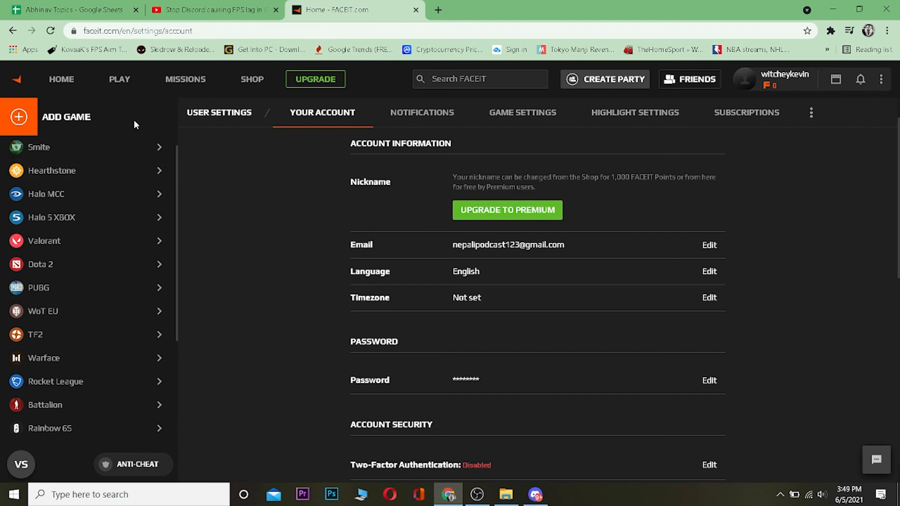
Return to the FACEIT home feed via the logo, leaving the nickname unchanged.
{"action": "left_click", "coordinate": [61, 79]}
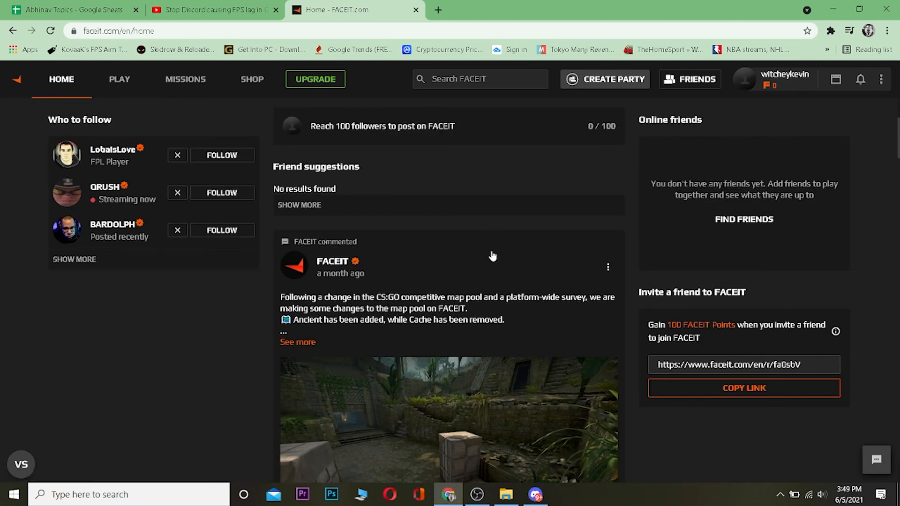
{"action": "mouse_move", "coordinate": [618, 256]}
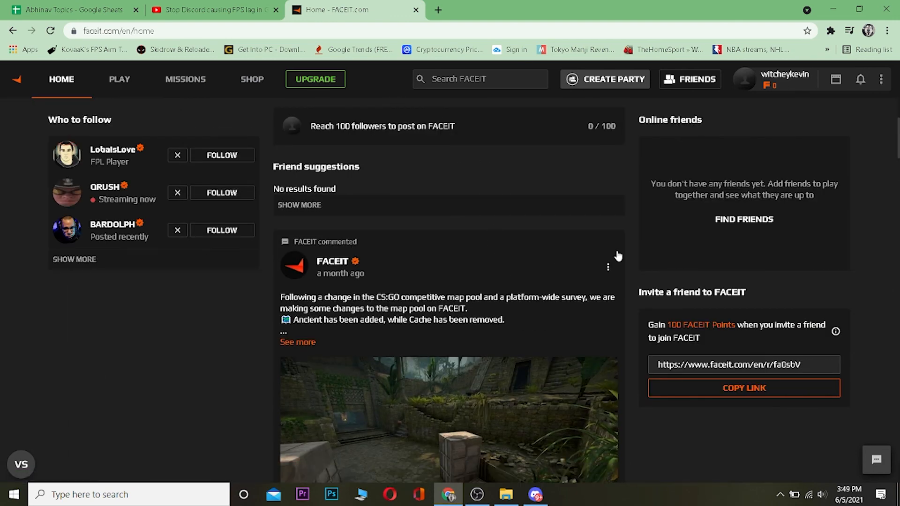
{"action": "mouse_move", "coordinate": [657, 215]}
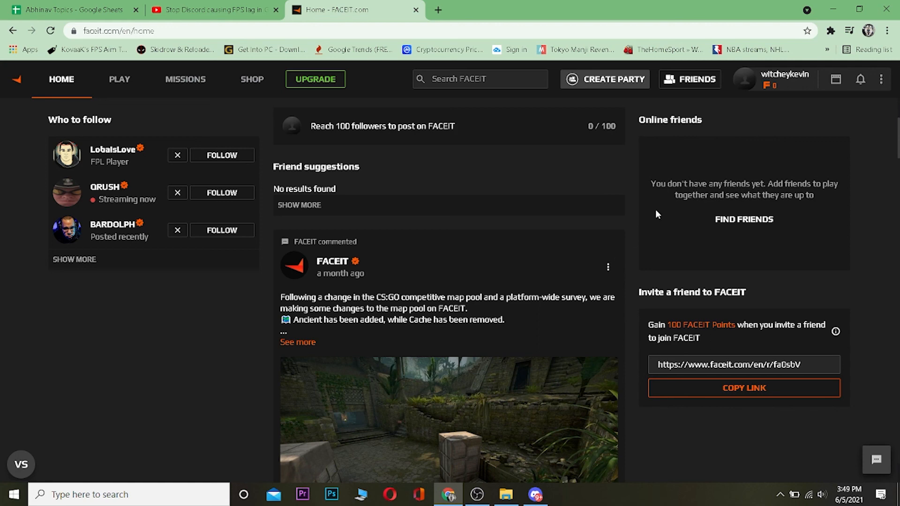
{"action": "mouse_move", "coordinate": [680, 194]}
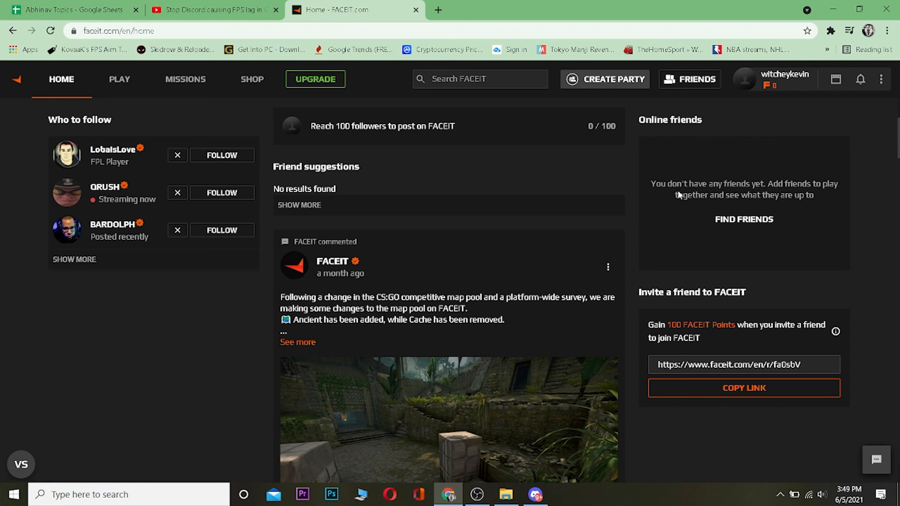